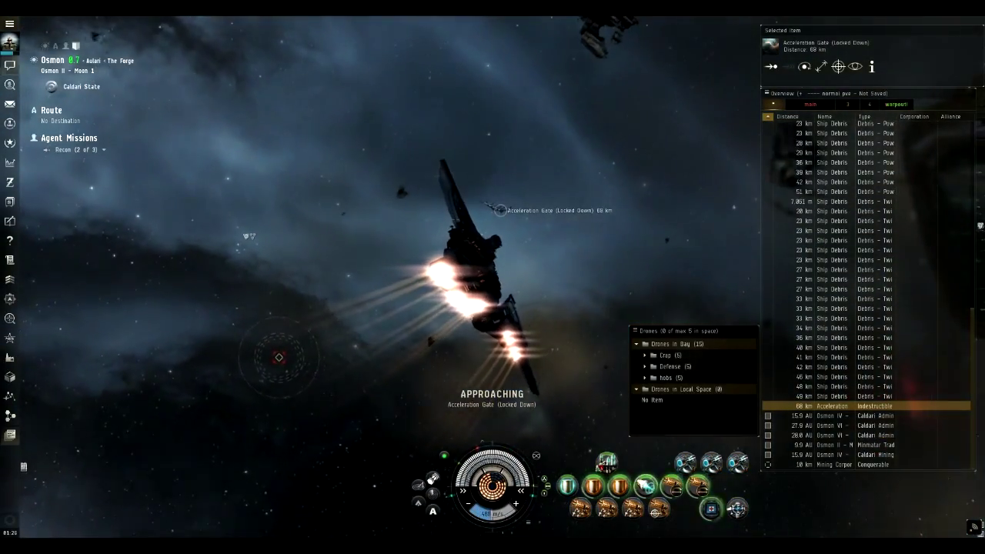
- Show the Recon (2 of 3) mission journal while the ship nears the acceleration gate
click(63, 150)
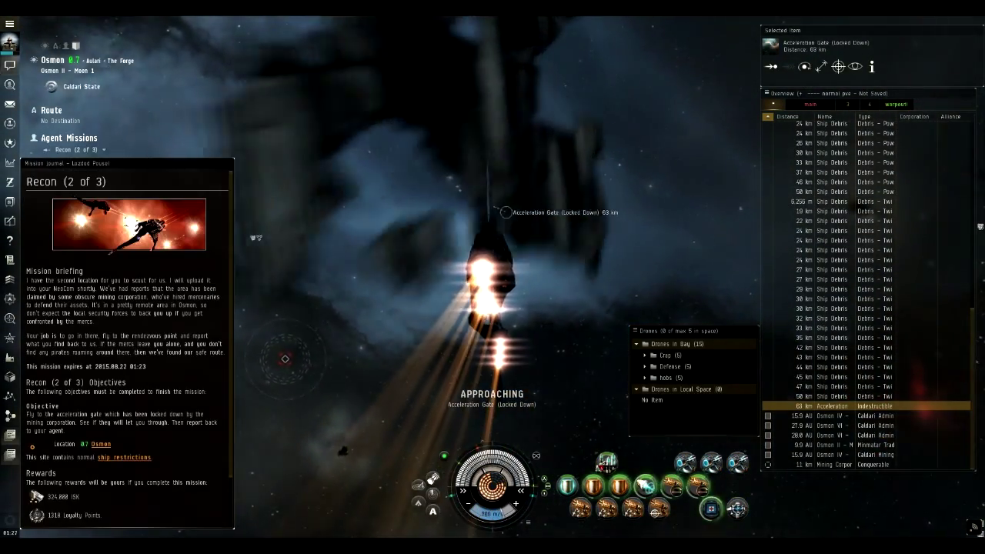